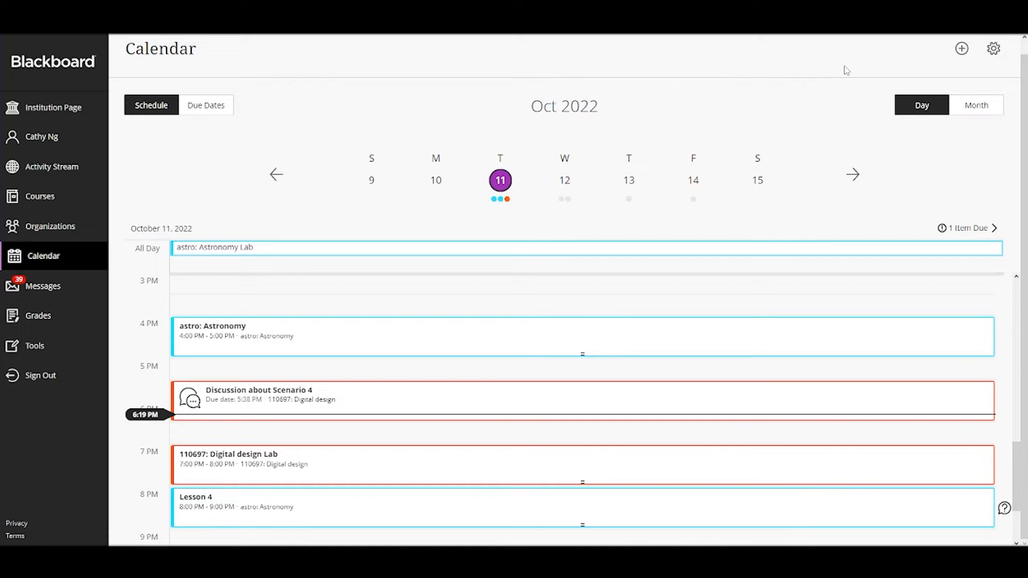
Switch the calendar from the daily schedule to the list of upcoming due dates
{"action": "left_click", "coordinate": [205, 105]}
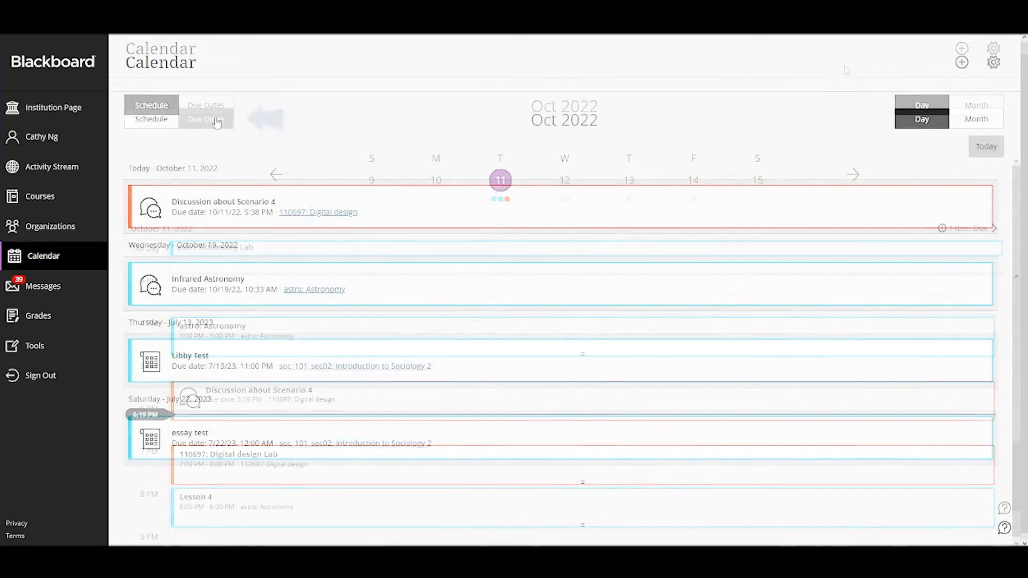
{"action": "left_click", "coordinate": [206, 119]}
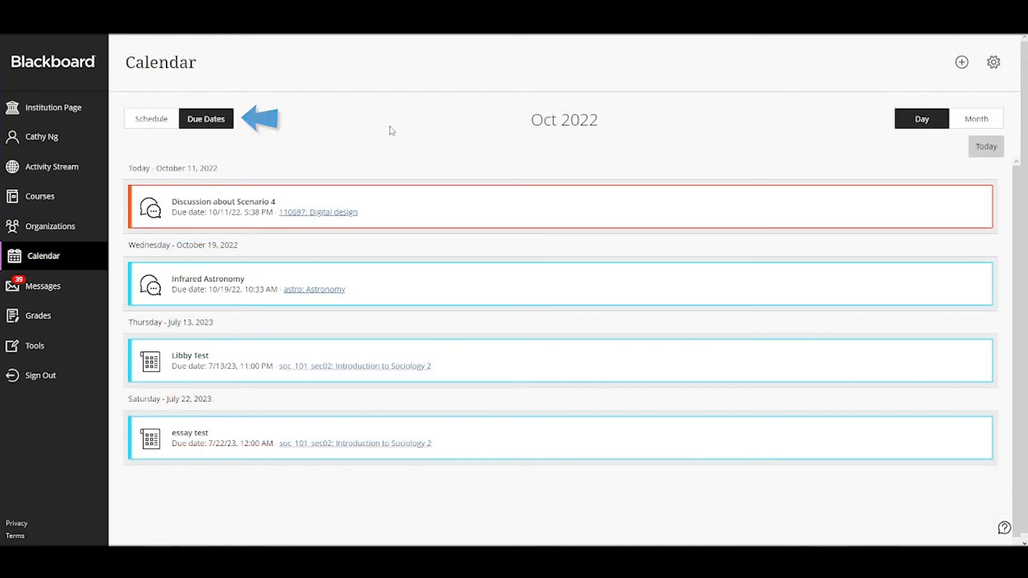
{"action": "mouse_move", "coordinate": [993, 62]}
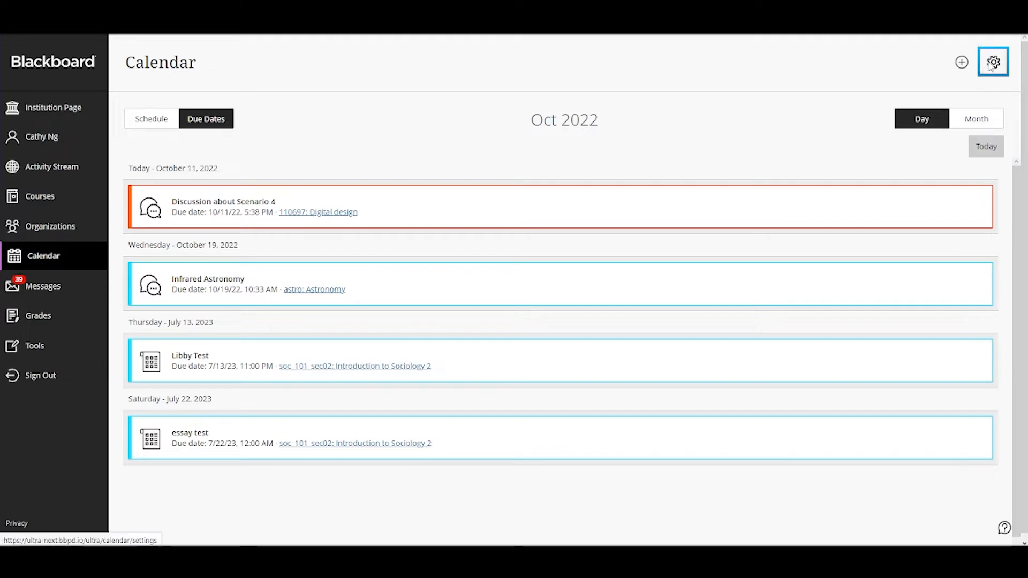
{"action": "mouse_move", "coordinate": [994, 62]}
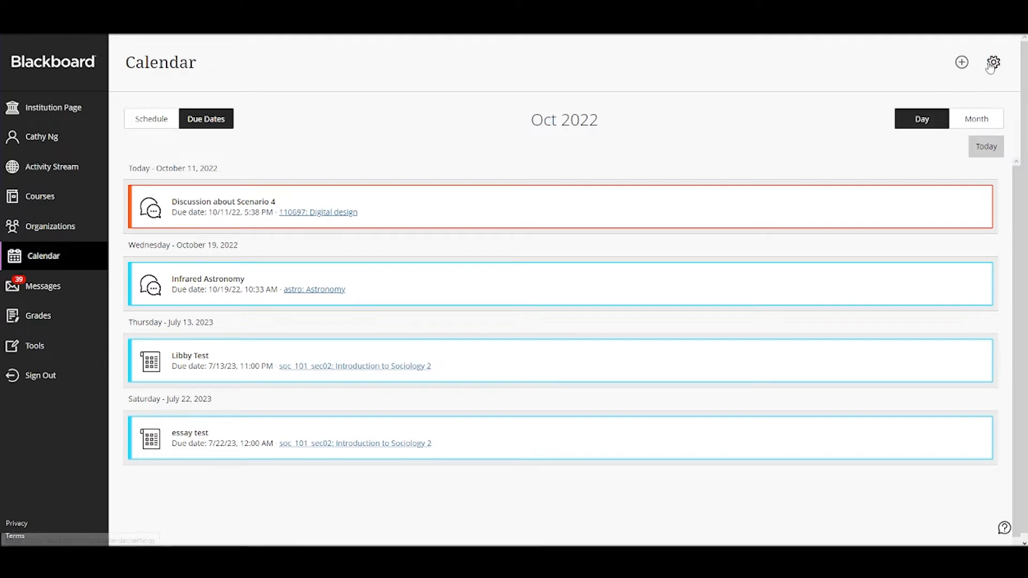
Show every course calendar in settings, with the add and share calendar choices
{"action": "left_click", "coordinate": [993, 62]}
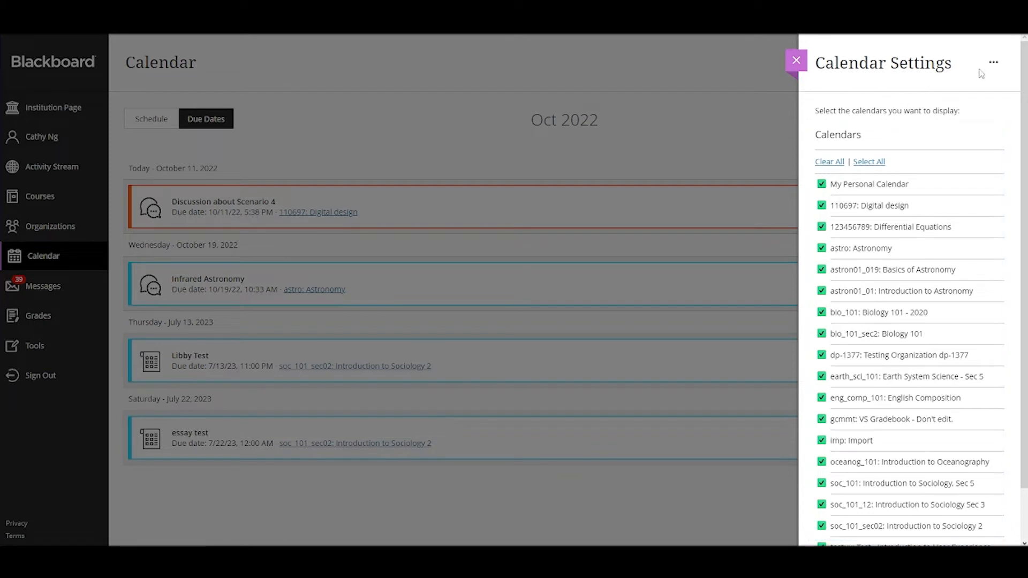
{"action": "mouse_move", "coordinate": [982, 72]}
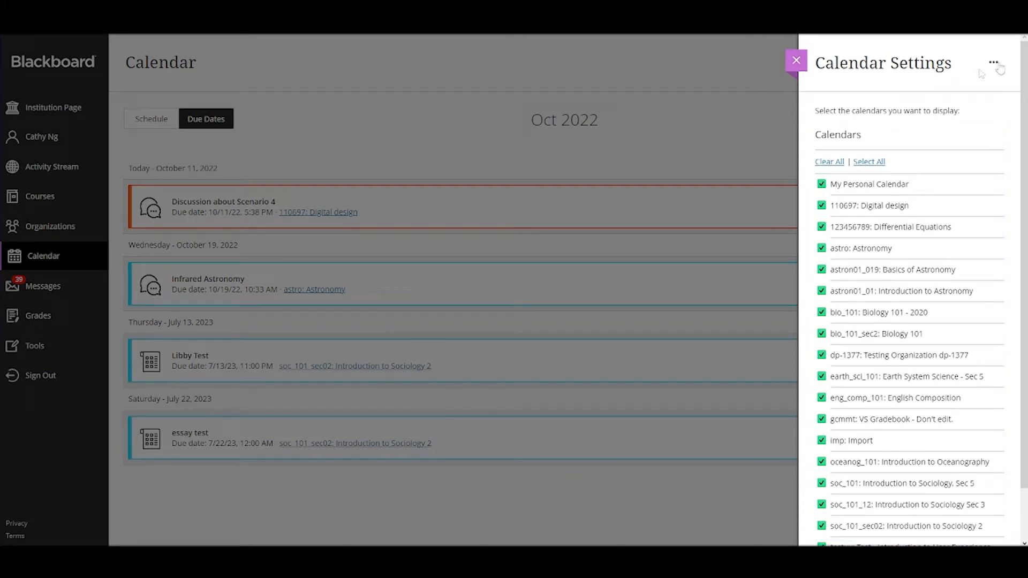
{"action": "left_click", "coordinate": [993, 62]}
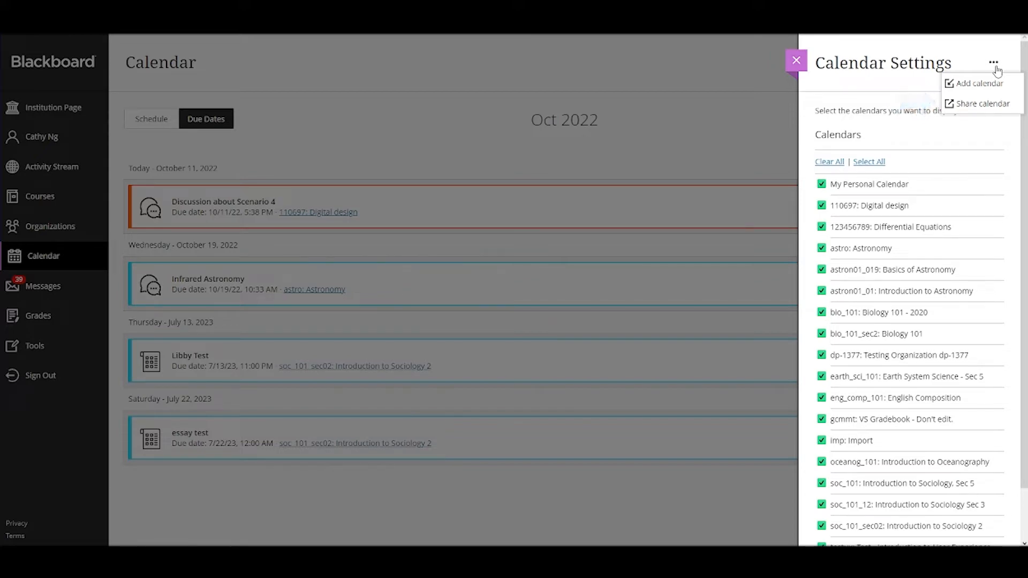
Start a new calendar event, discard it, and return to the October 11, 2022 schedule
{"action": "left_click", "coordinate": [965, 62]}
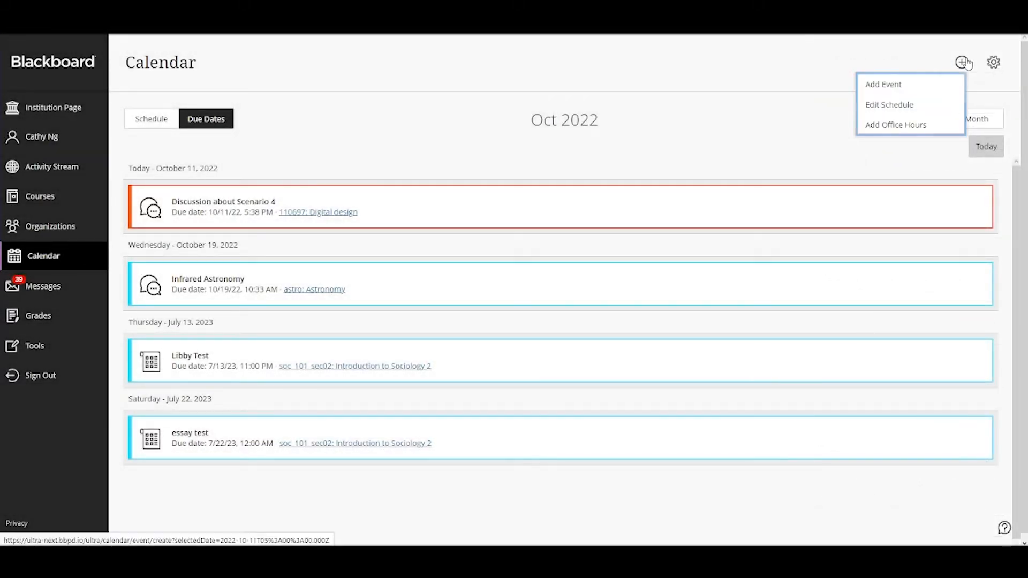
{"action": "mouse_move", "coordinate": [944, 78]}
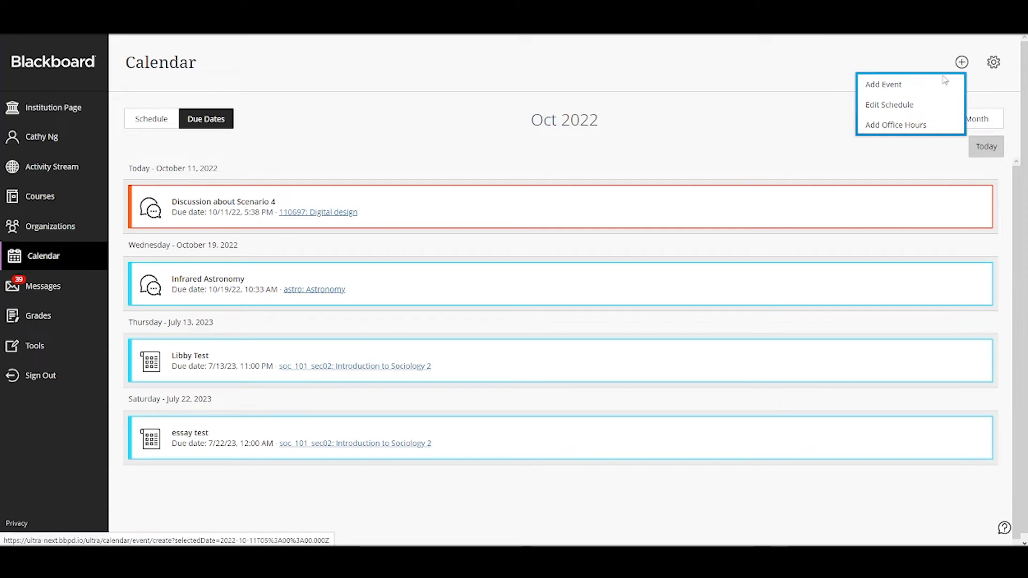
{"action": "mouse_move", "coordinate": [961, 62]}
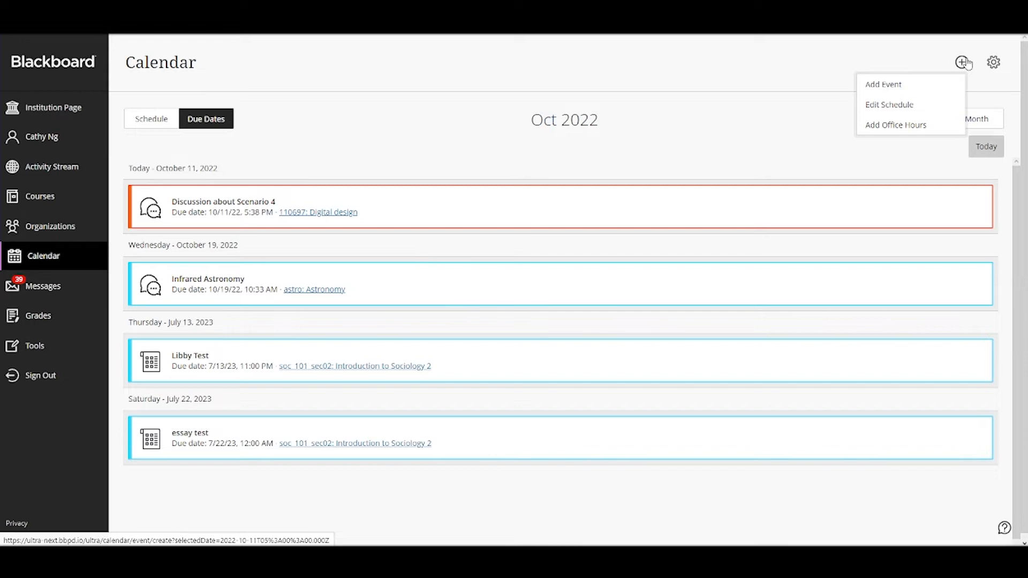
{"action": "mouse_move", "coordinate": [910, 84]}
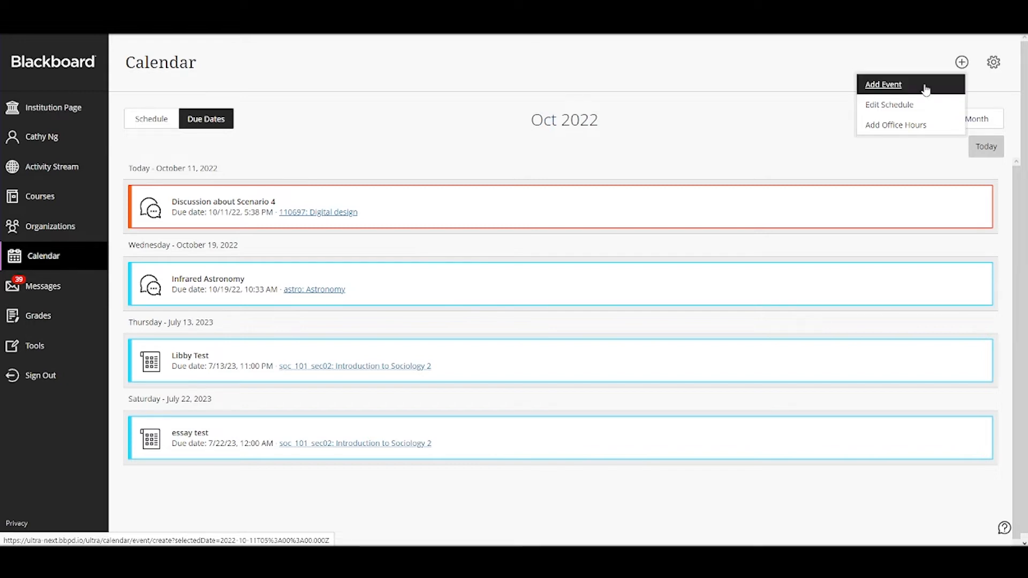
{"action": "left_click", "coordinate": [882, 84]}
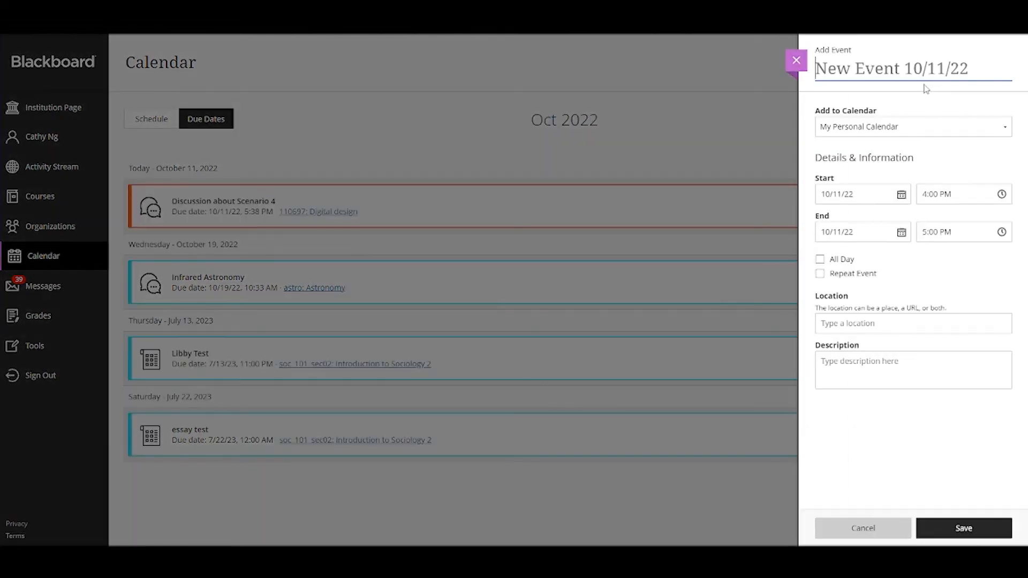
{"action": "left_click", "coordinate": [911, 126]}
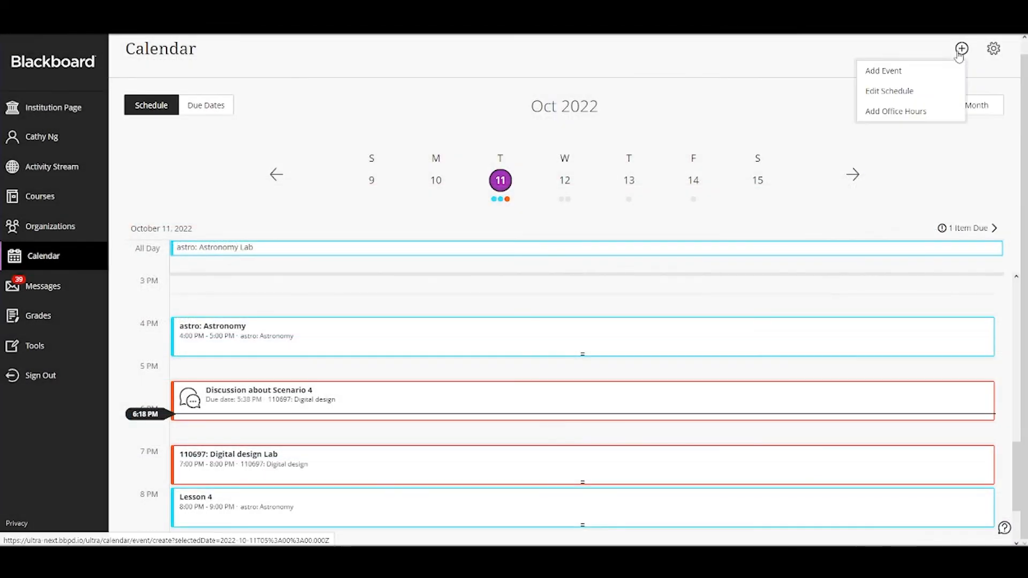
{"action": "left_click", "coordinate": [888, 91]}
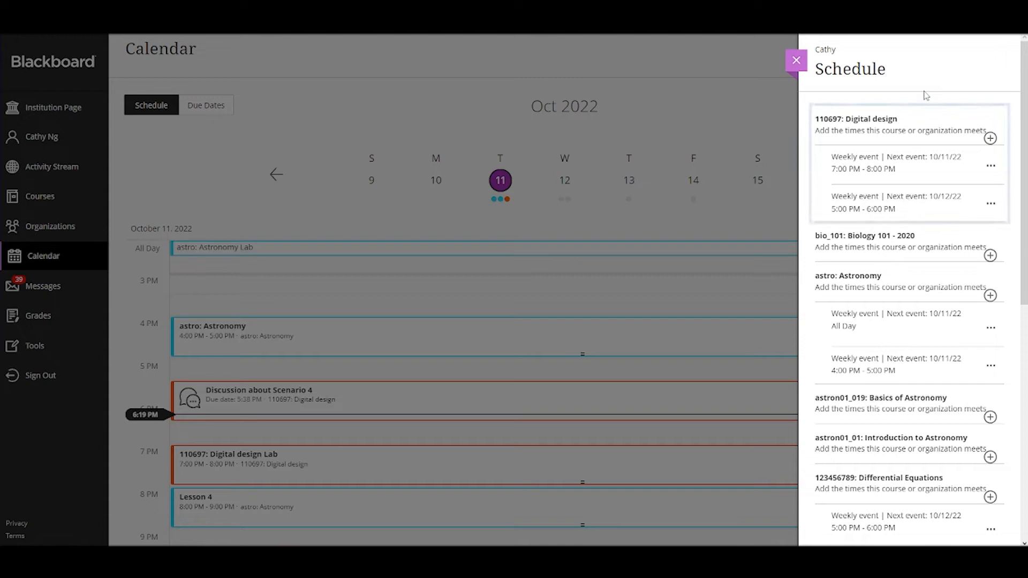
{"action": "left_click", "coordinate": [908, 164]}
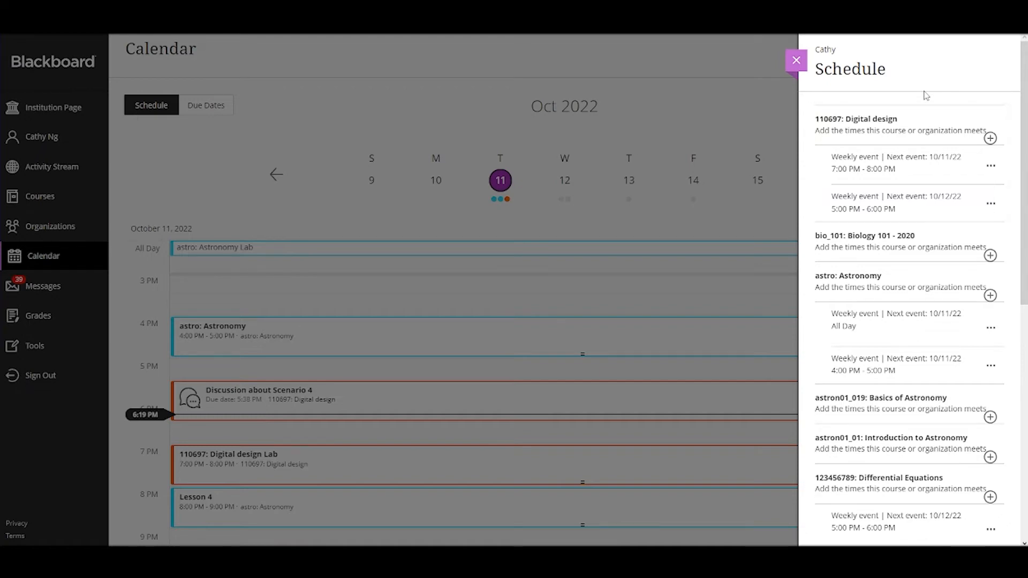
{"action": "left_click", "coordinate": [796, 60]}
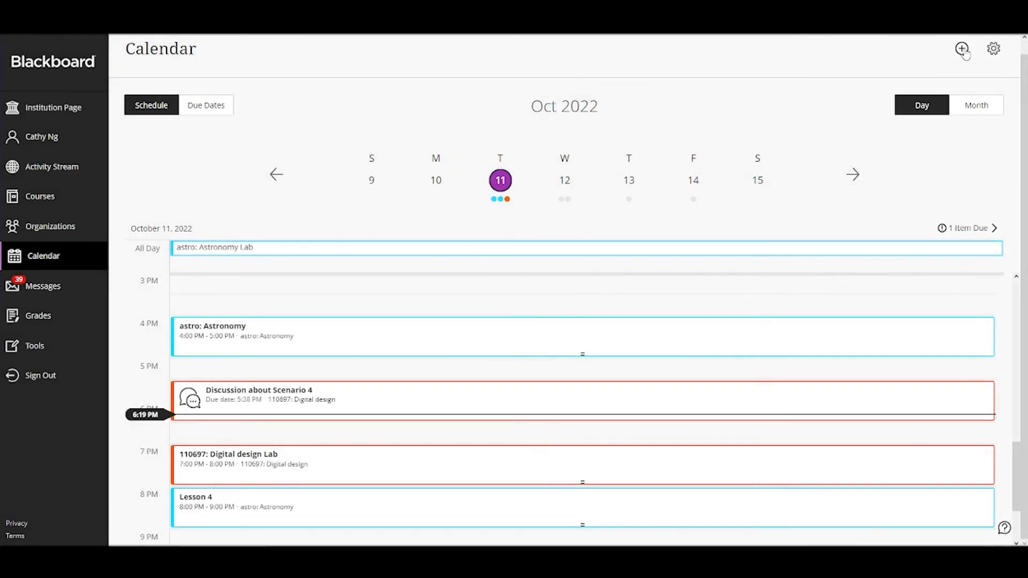
{"action": "left_click", "coordinate": [962, 48]}
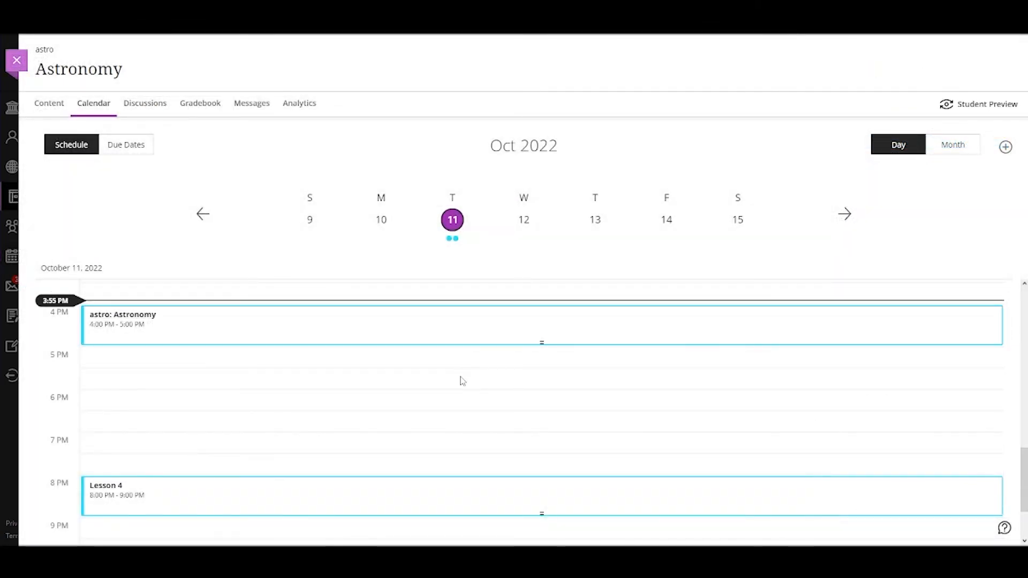
{"action": "mouse_move", "coordinate": [952, 145]}
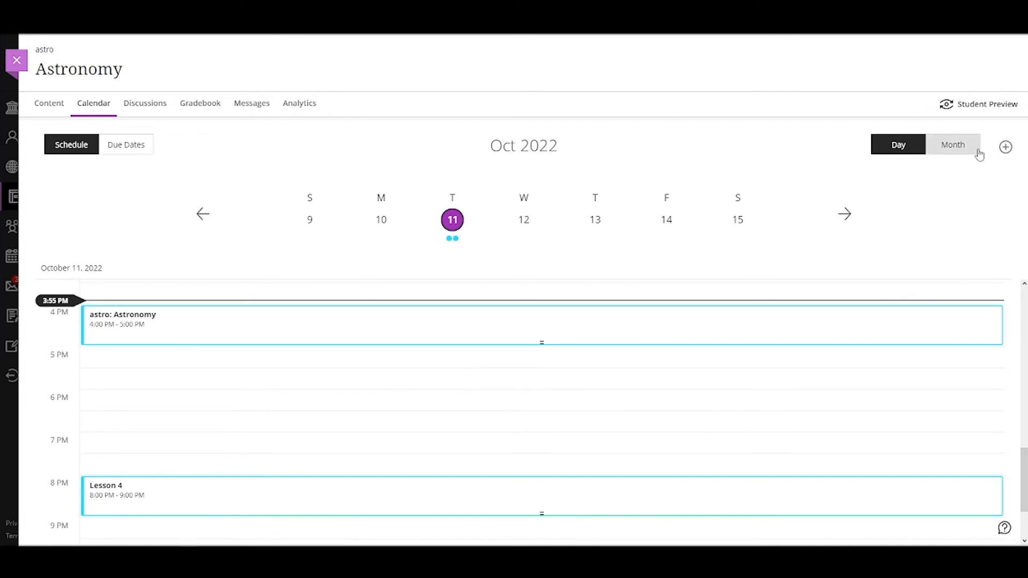
Switch the Astronomy course calendar to its due dates list showing Infrared Astronomy
{"action": "left_click", "coordinate": [1005, 147]}
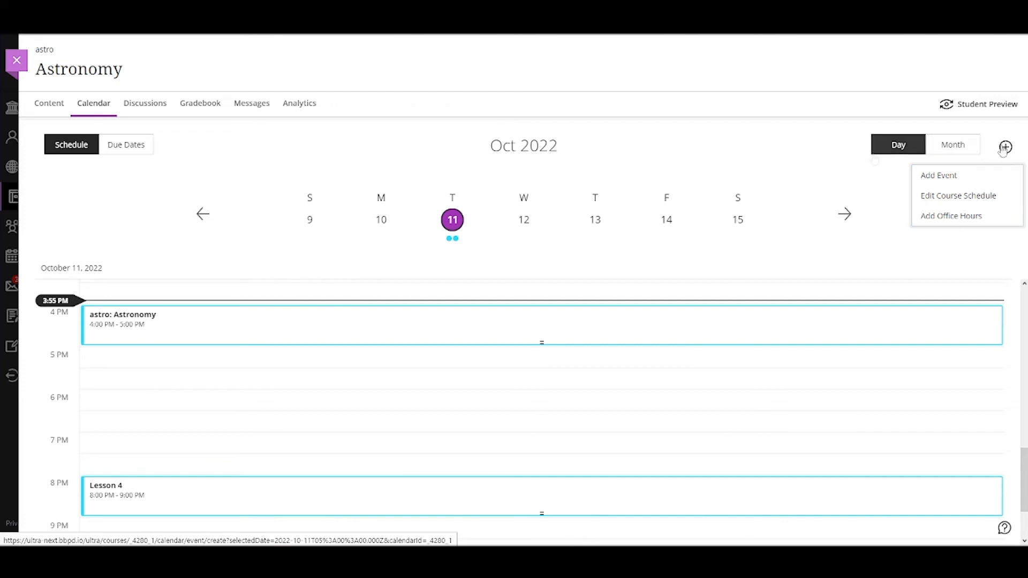
{"action": "left_click", "coordinate": [125, 144]}
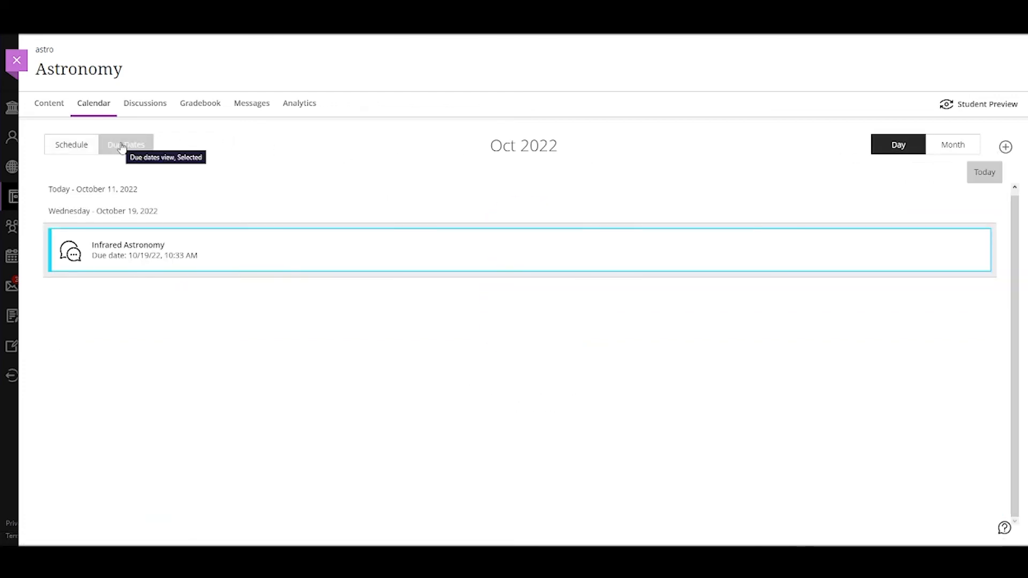
{"action": "mouse_move", "coordinate": [136, 160]}
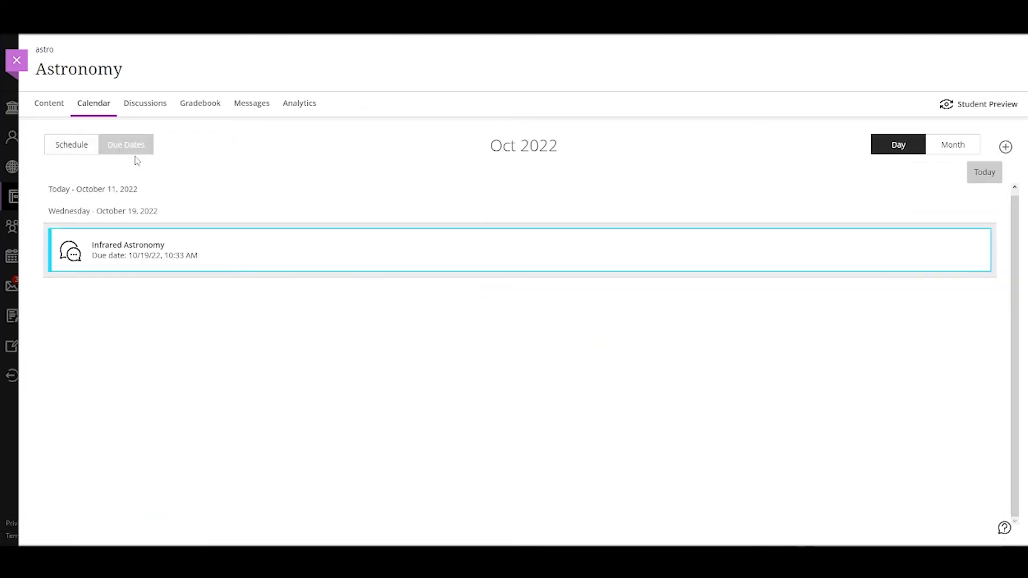
{"action": "left_click", "coordinate": [126, 144]}
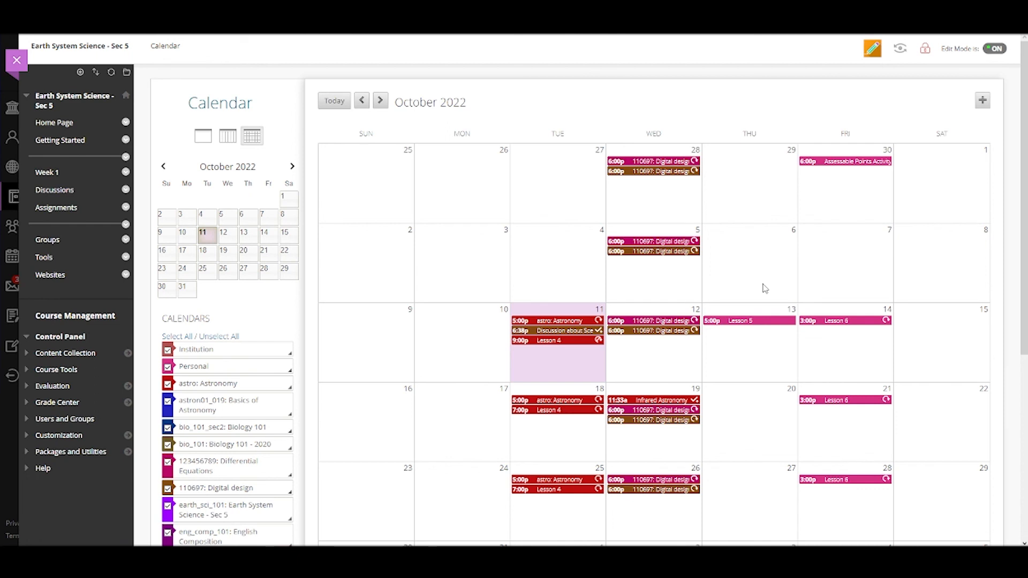
{"action": "mouse_move", "coordinate": [765, 289]}
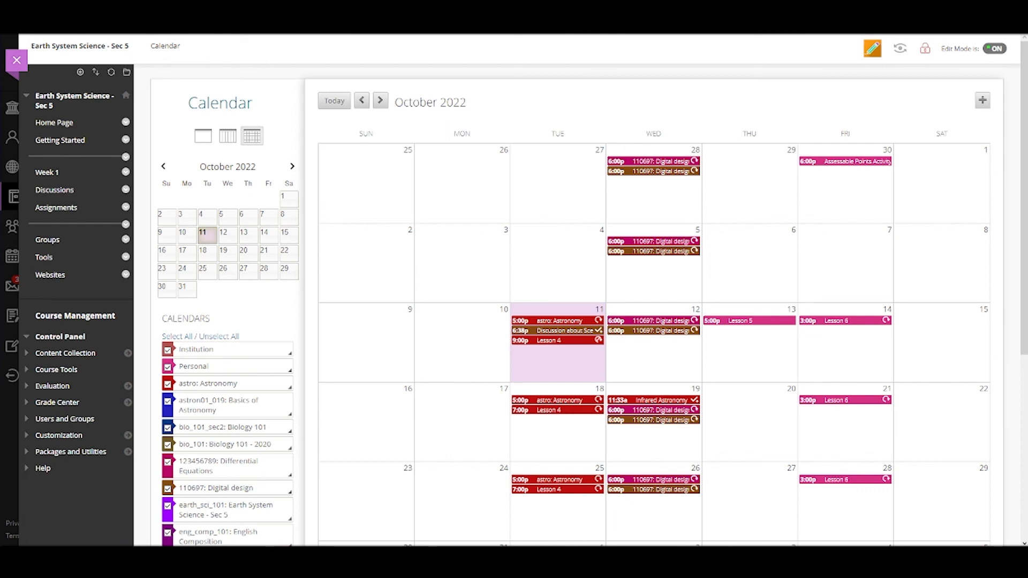